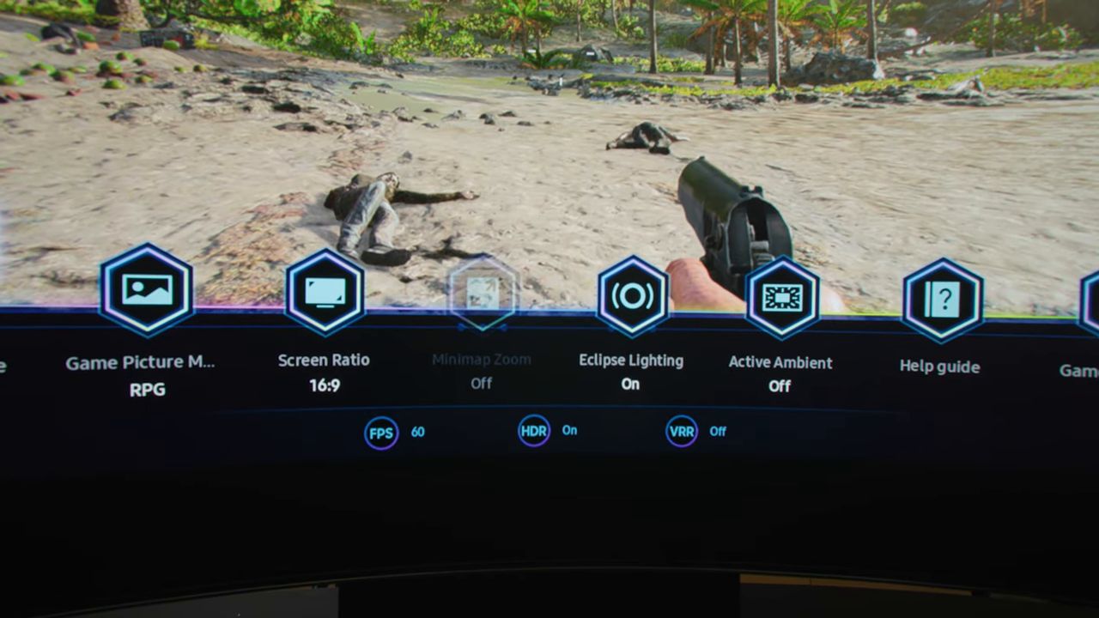
Step: Expand the Game Picture Mode list from the Game Bar with RPG current
left_click(146, 289)
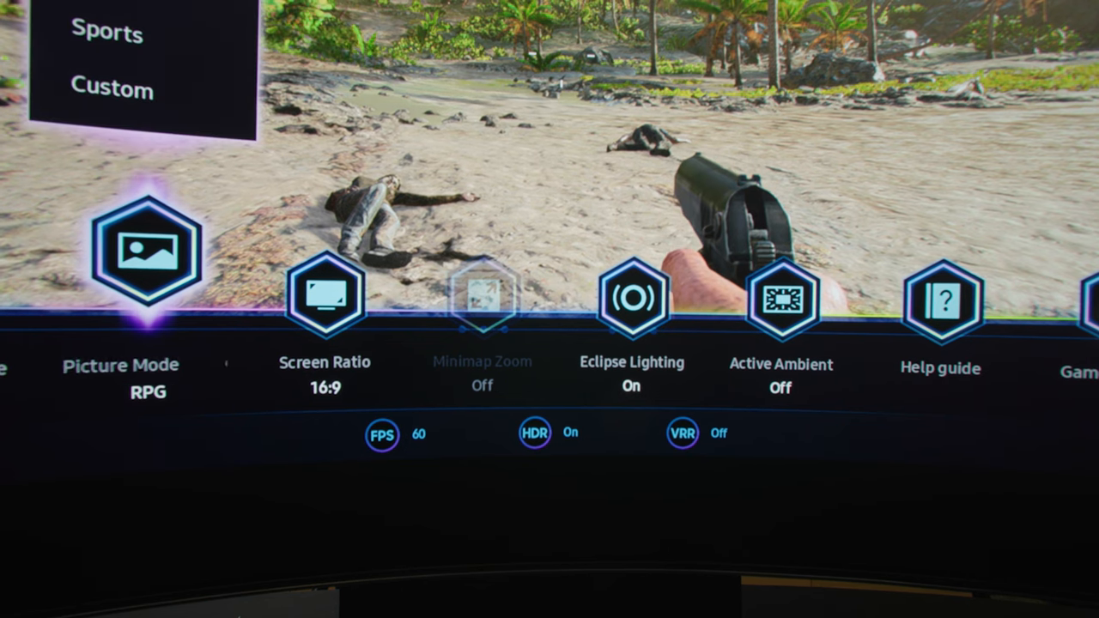